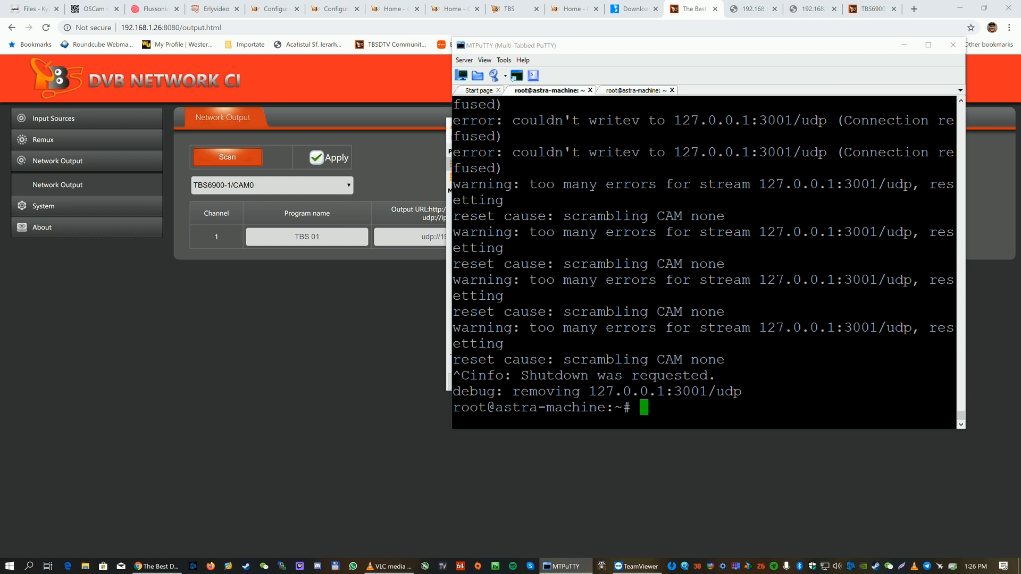
Run dvblast in MTPuTTY with -f 426000000, -s 6900000, qam_256 and DVBC_ANNEX_A options
type("dvblast -f 426000000 -s 6900000 -m qam_256 -a 0 -5 DVBC_ANNEX_A -W -Y -w -U -c /opt/426.conf")
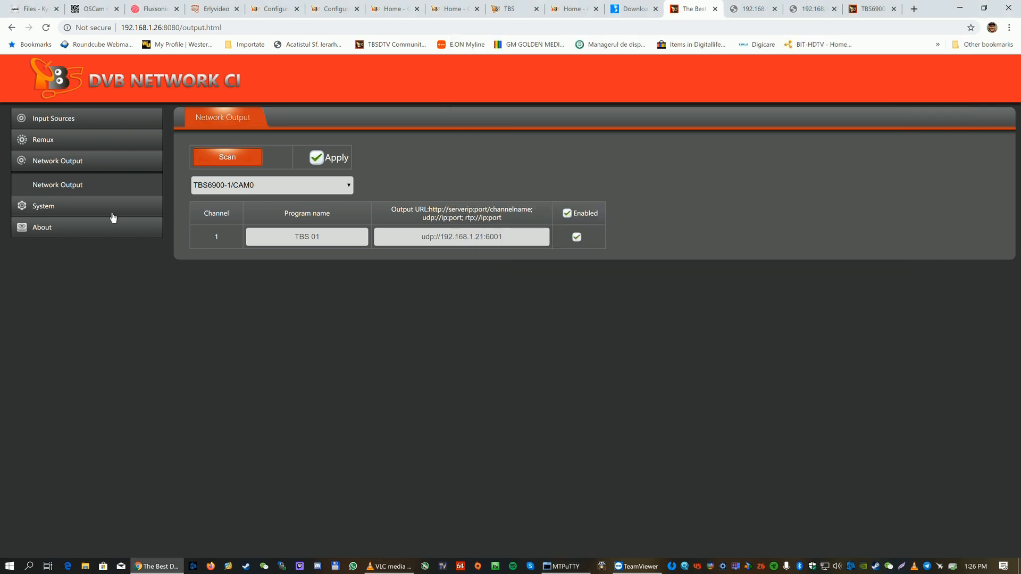
Show the SPTS input sources list with channel 1 (TBS 01) on udp://127.0.0.1:3001
left_click(53, 119)
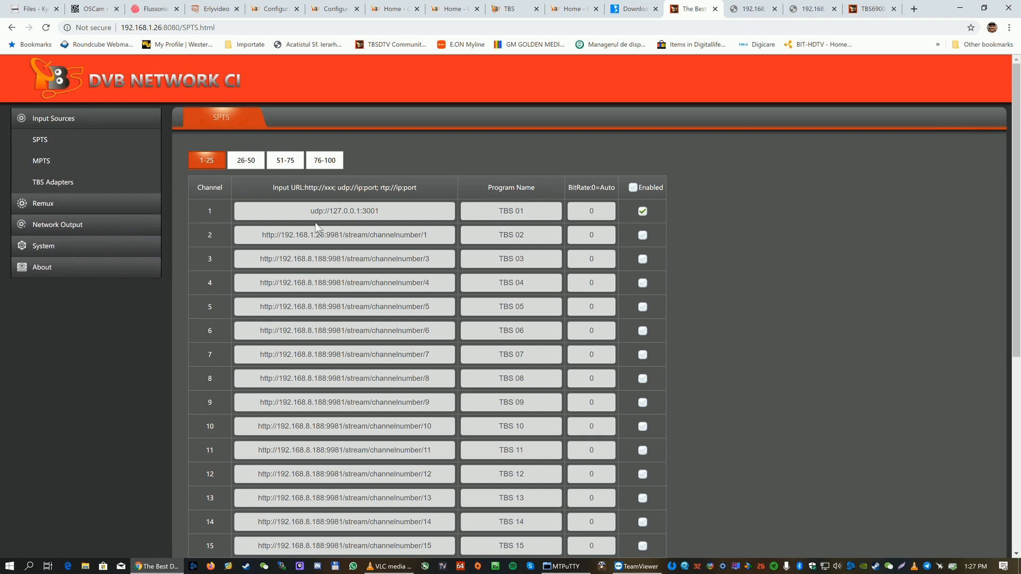
Apply the SPTS input settings with only channel 1 enabled and acknowledge the success message
left_click(40, 139)
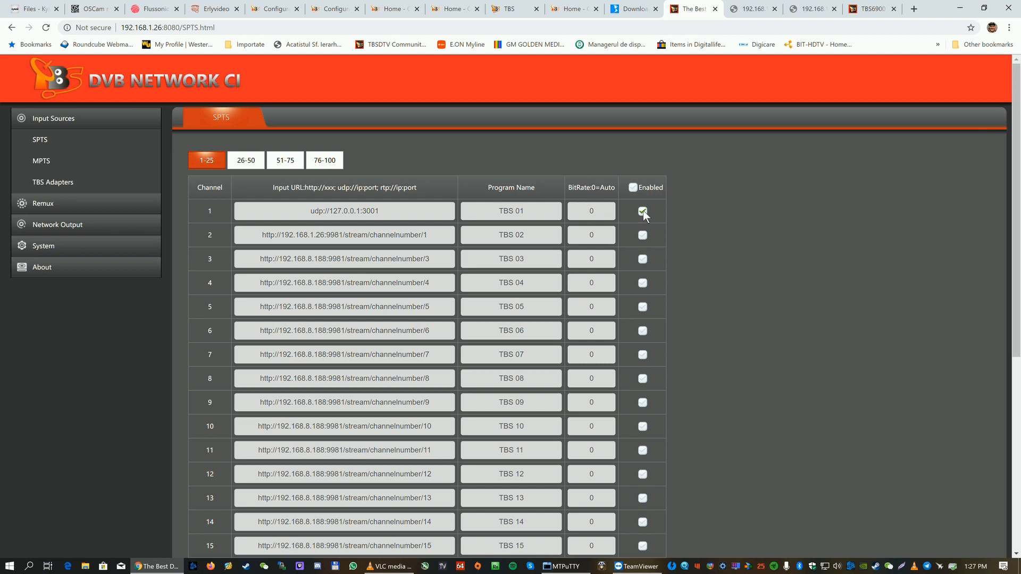
scroll("down", 3)
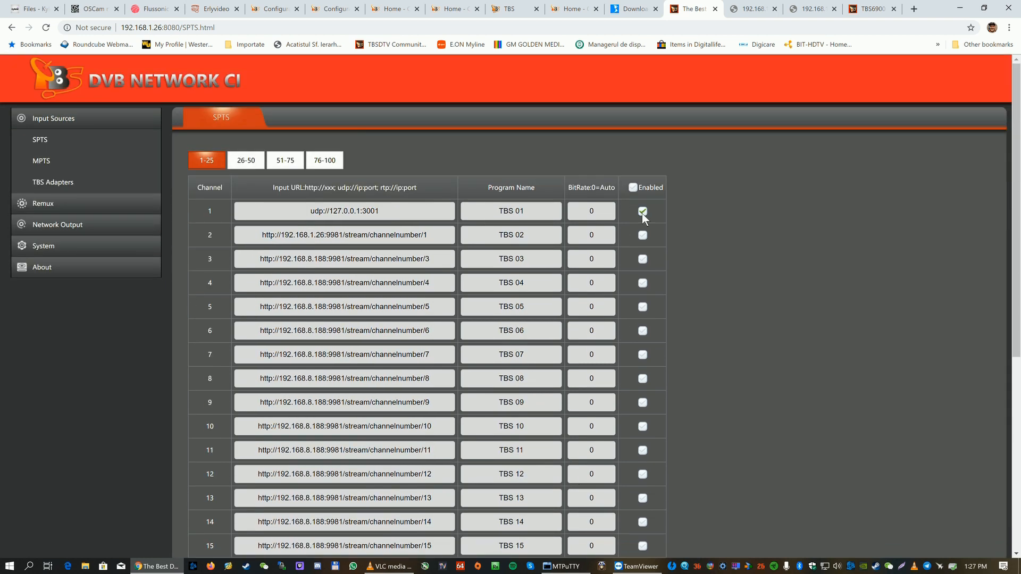
scroll("down", 3)
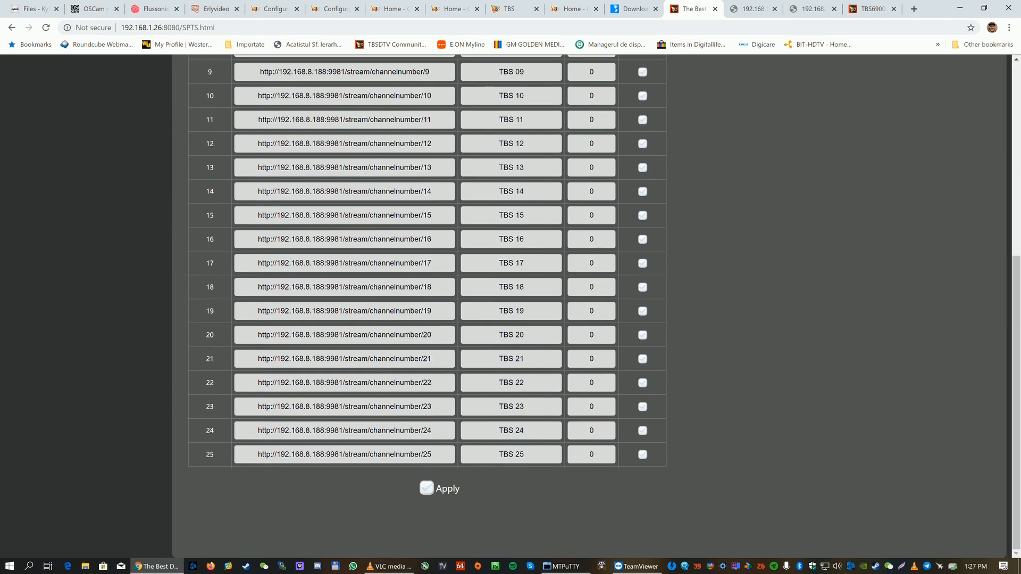
left_click(446, 488)
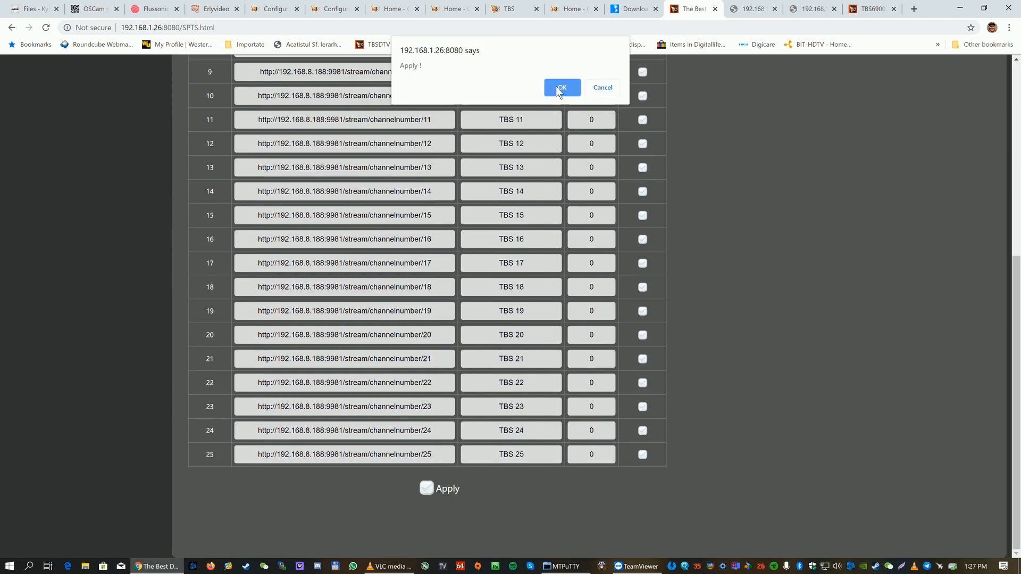
left_click(560, 87)
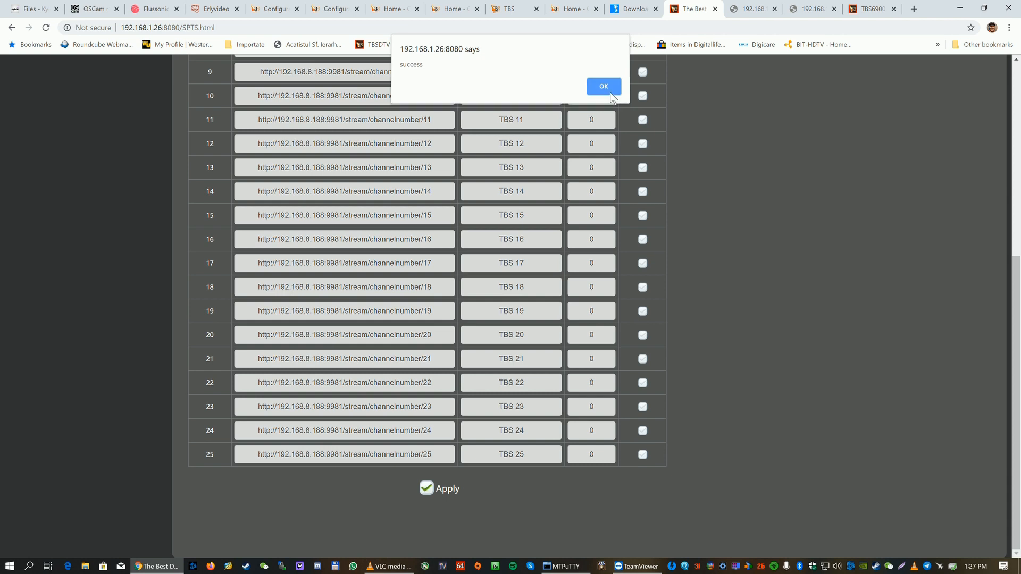
left_click(602, 86)
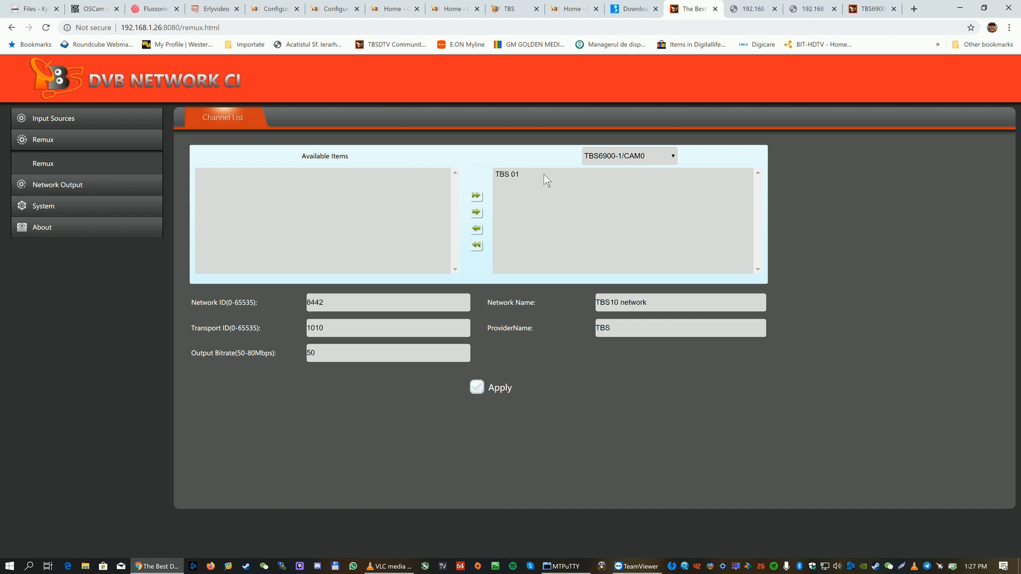
Move TBS 01 out of and back into the remux output channel list
left_click(507, 174)
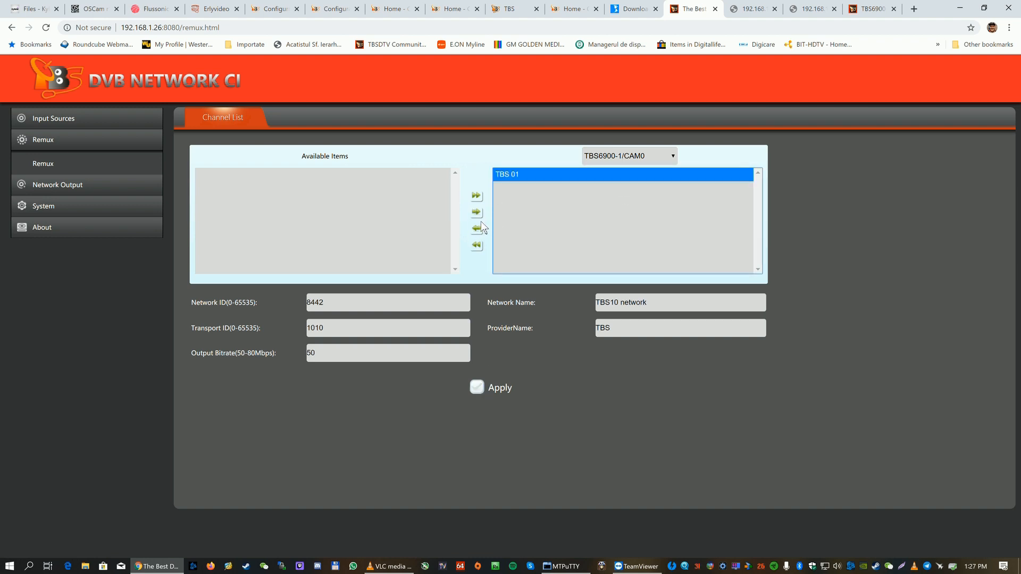
left_click(477, 229)
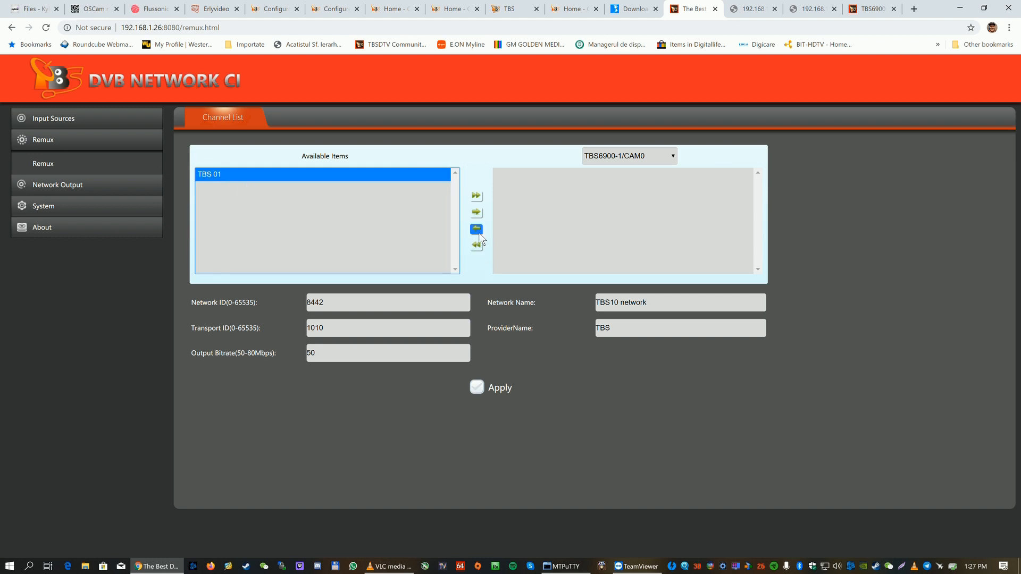
left_click(477, 213)
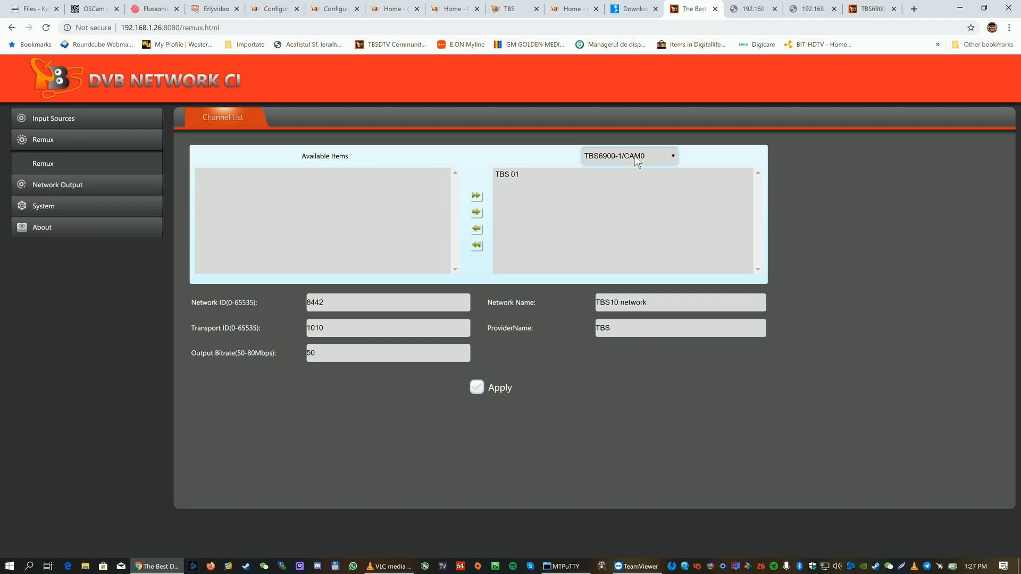
mouse_move(597, 225)
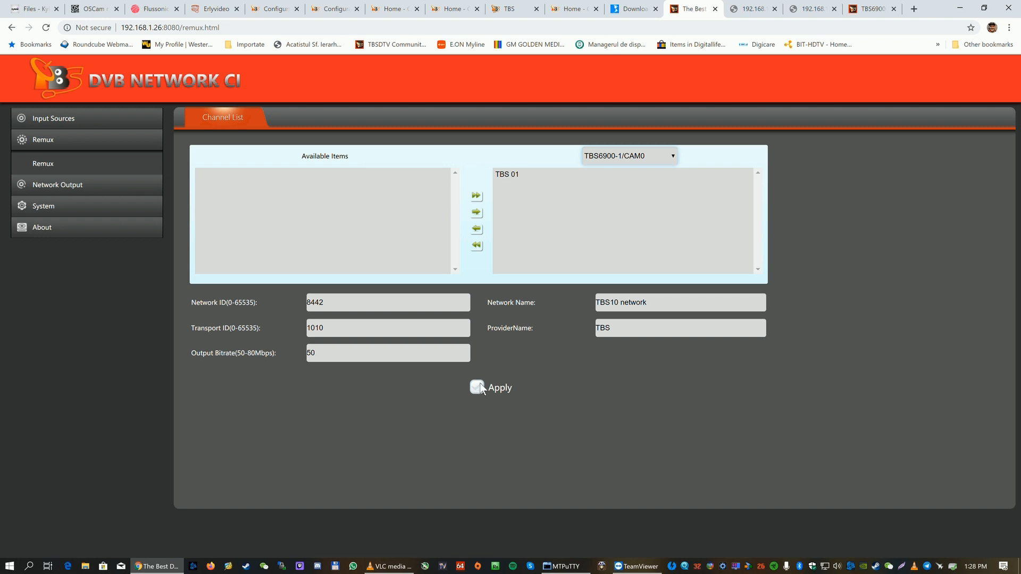
Apply the remux channel settings with TBS 01 and acknowledge the success message
left_click(477, 387)
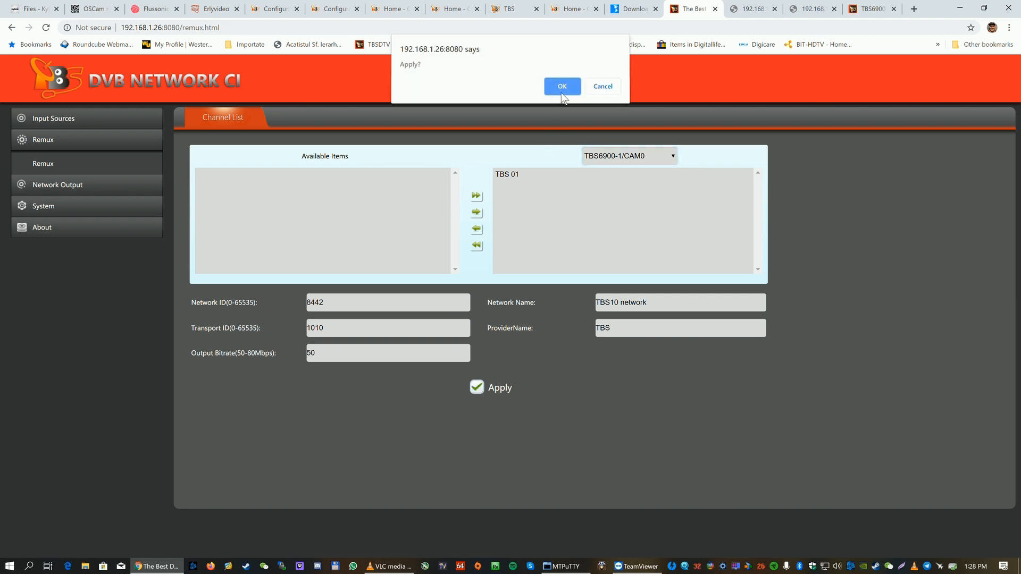
left_click(562, 87)
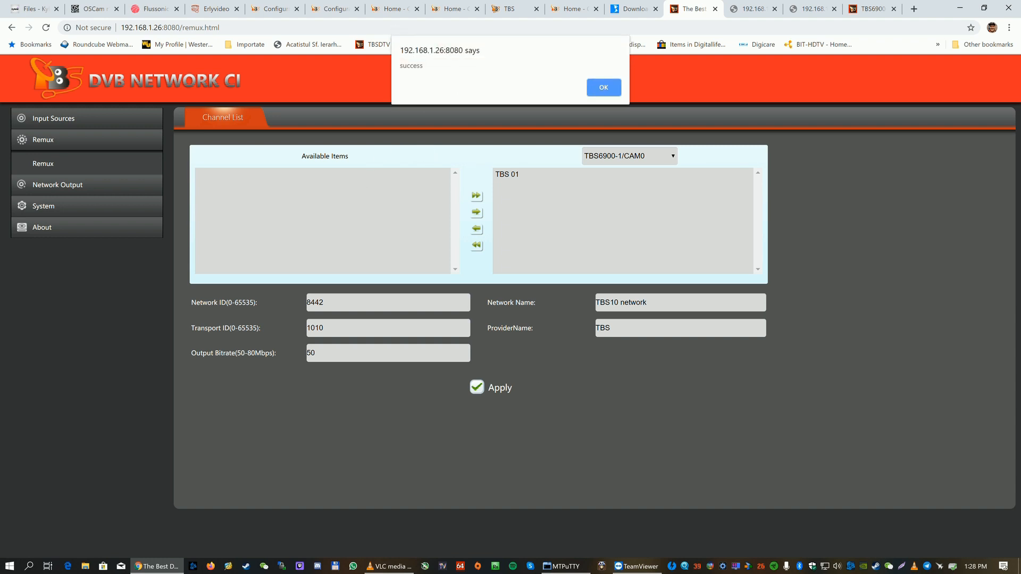
left_click(602, 88)
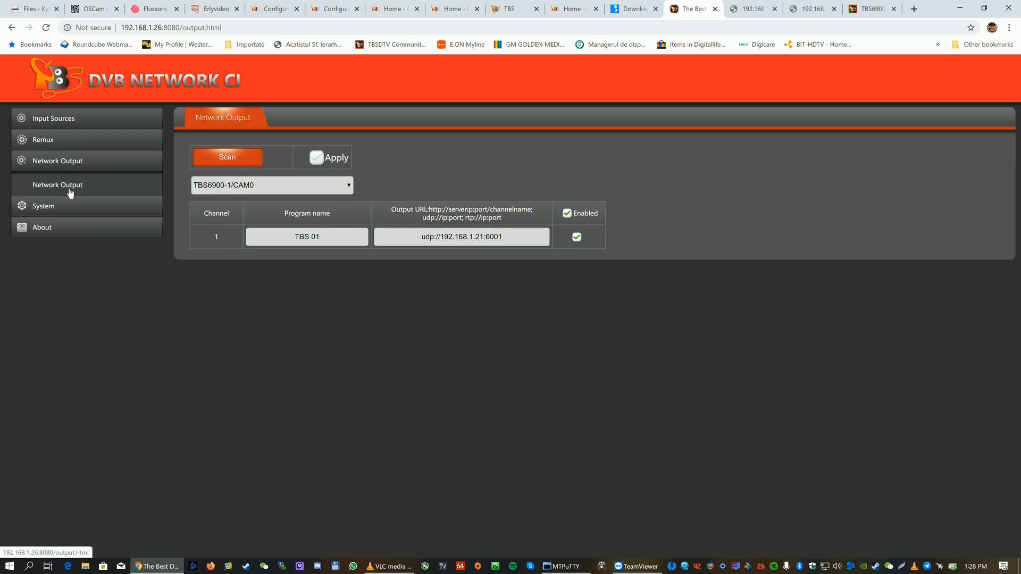
mouse_move(241, 384)
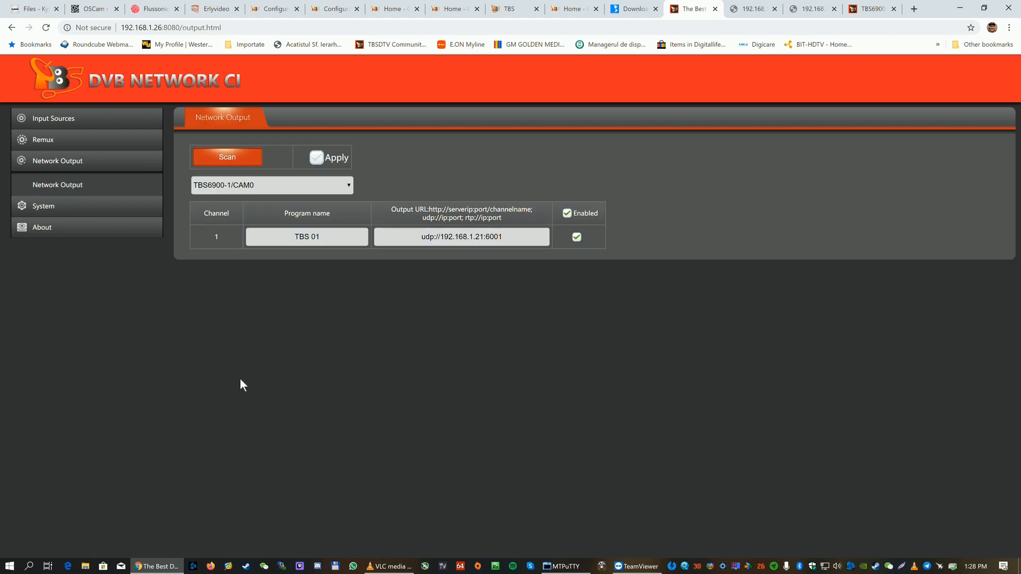
mouse_move(253, 364)
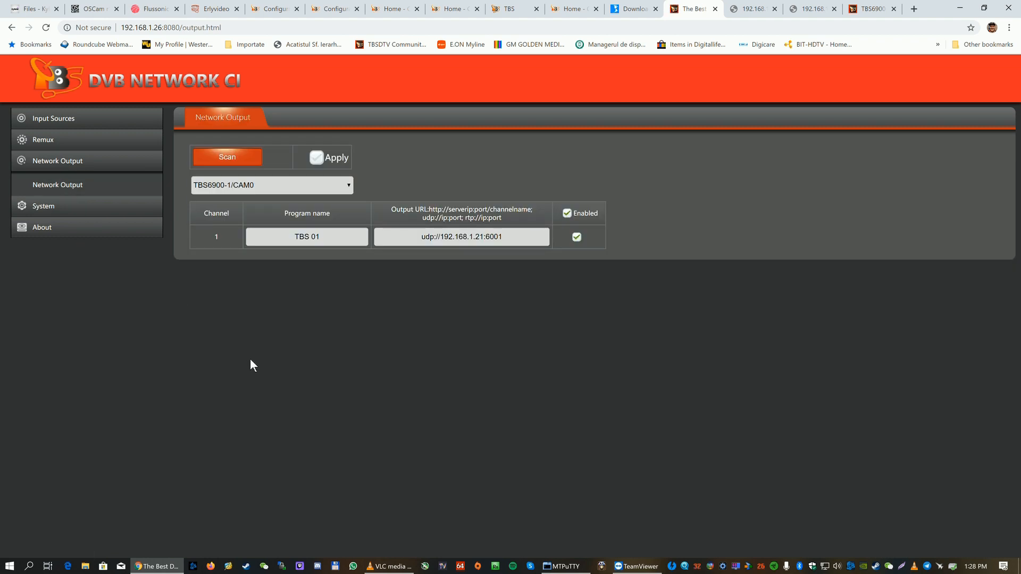
mouse_move(318, 368)
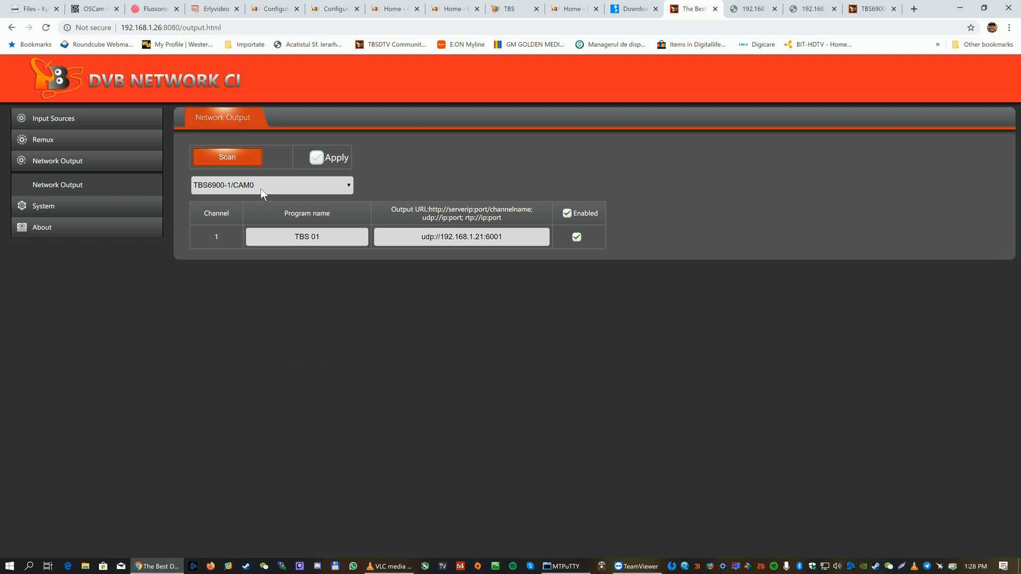
mouse_move(249, 193)
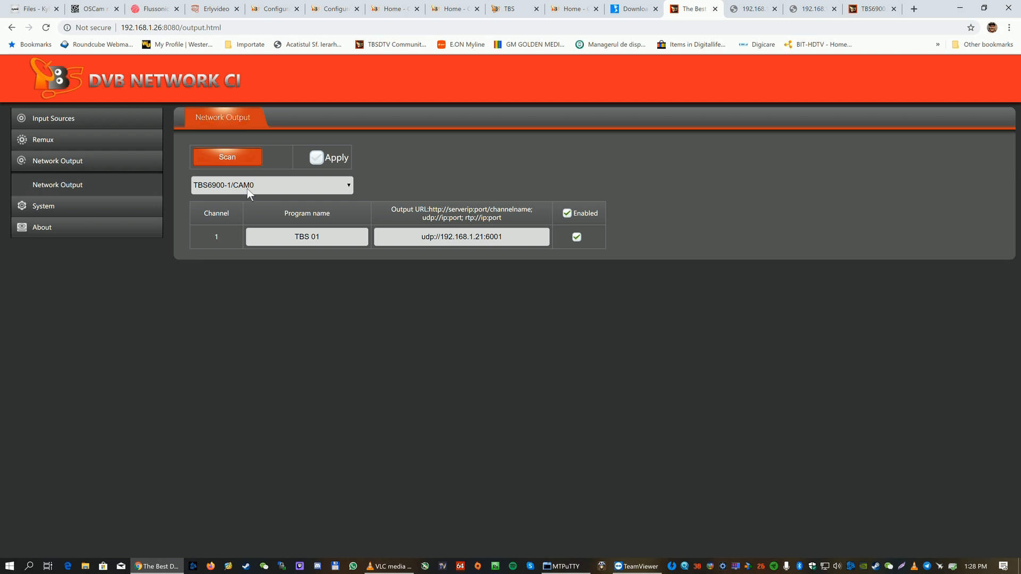
Apply the Network Output settings keeping TBS 01 on udp://192.168.1.21:6001 and acknowledge success
left_click(317, 157)
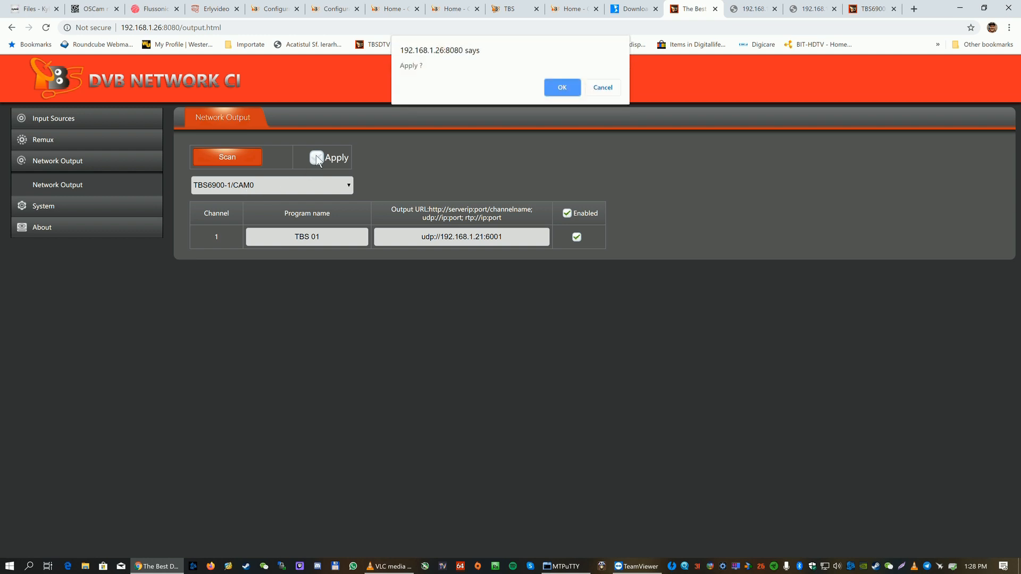
left_click(561, 87)
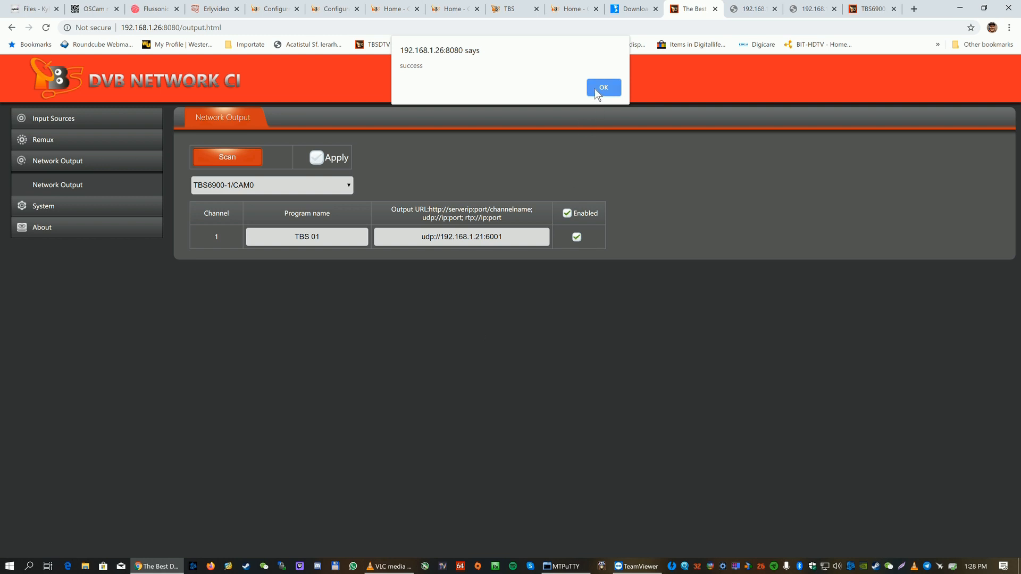
left_click(602, 87)
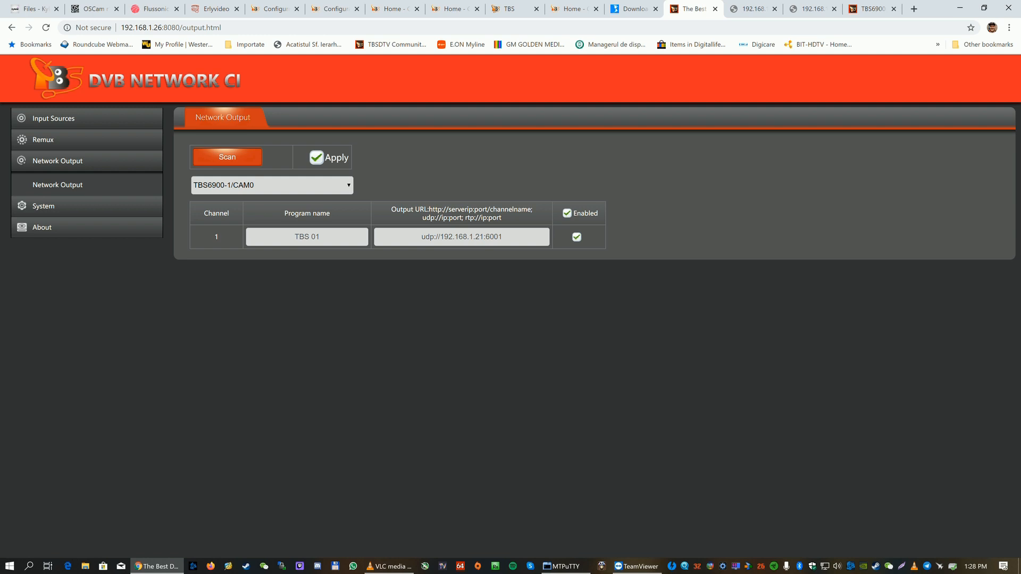
mouse_move(475, 270)
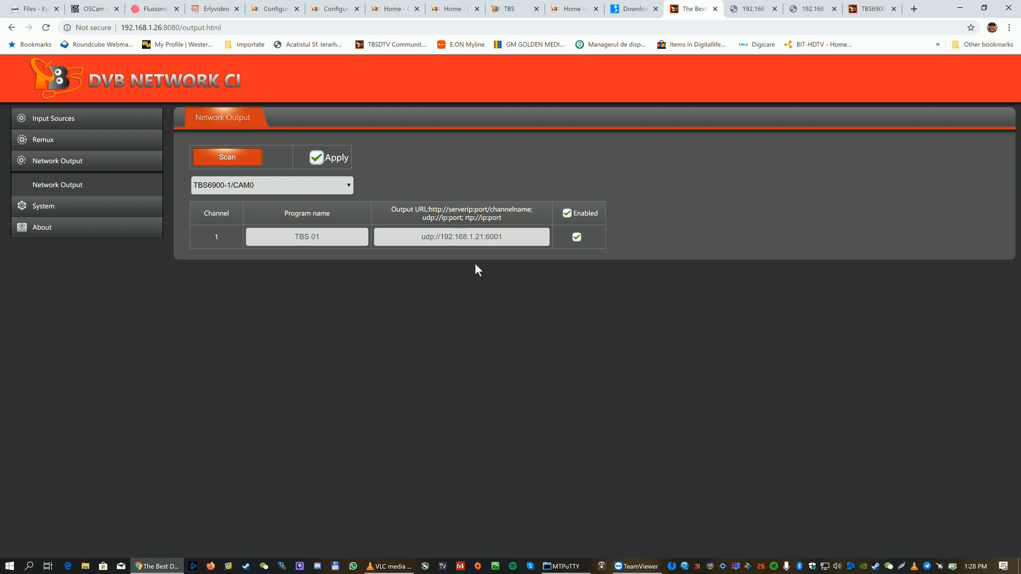
mouse_move(457, 245)
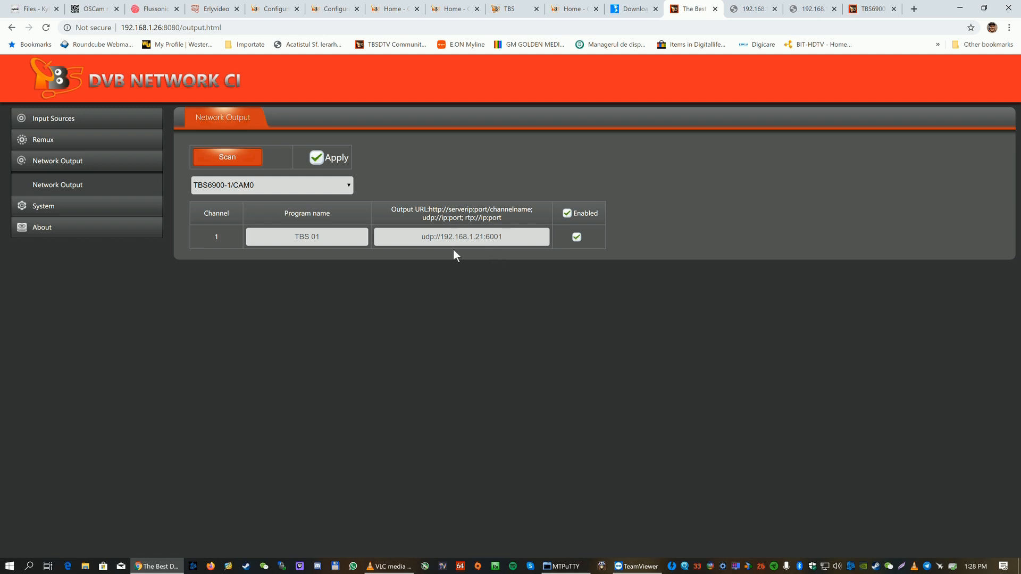
mouse_move(506, 249)
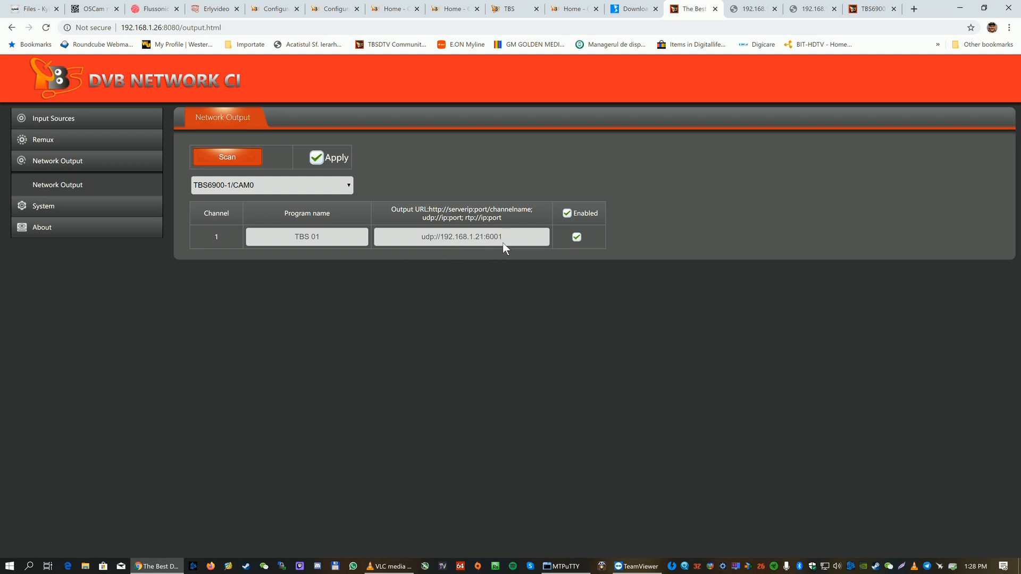
mouse_move(441, 347)
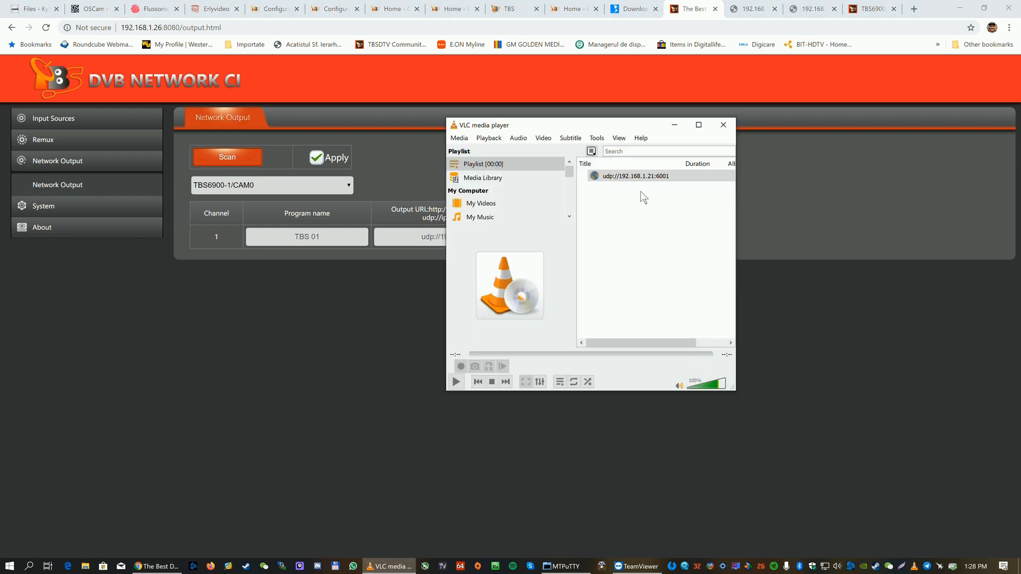
left_click(635, 175)
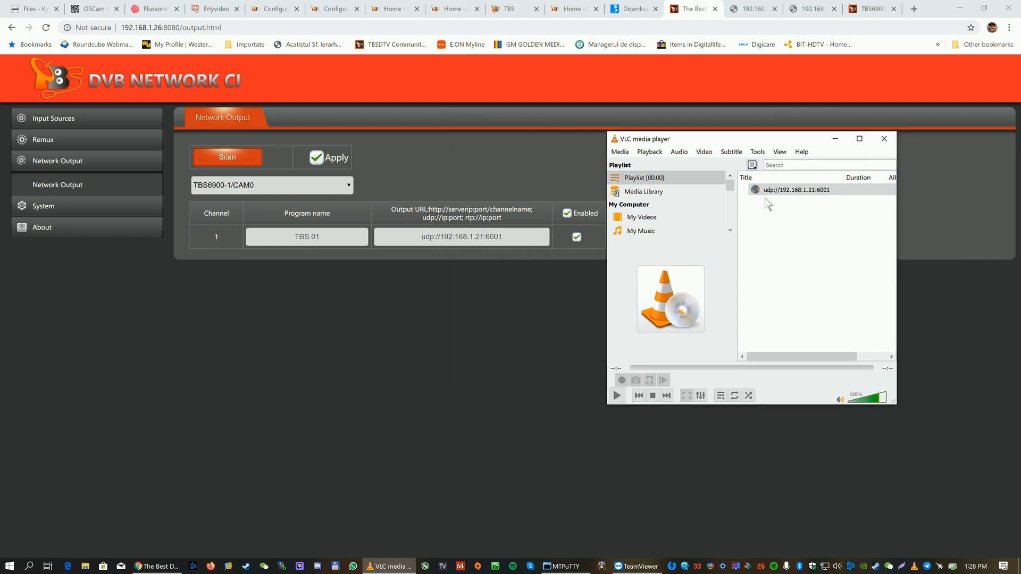
left_click(796, 190)
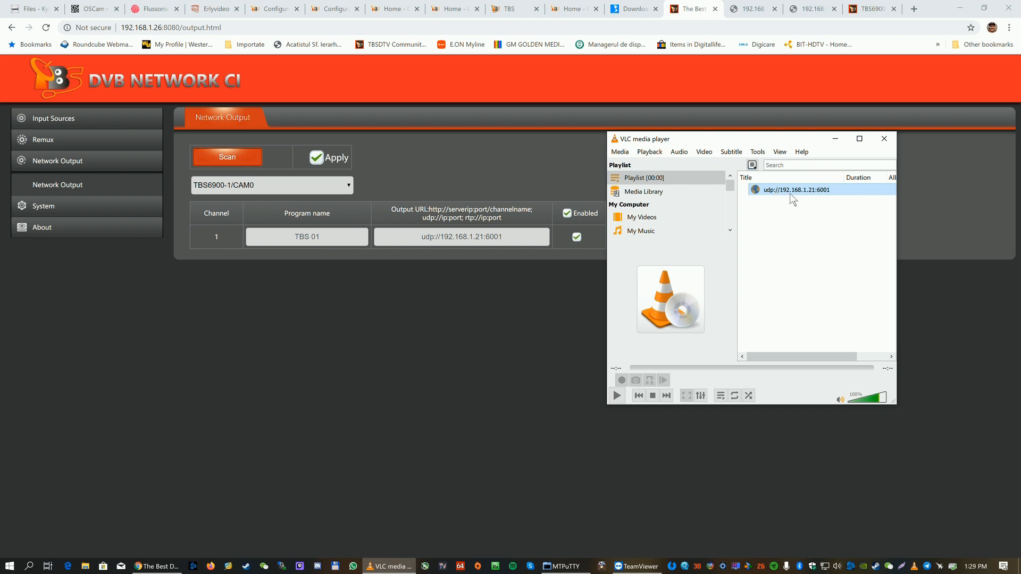
mouse_move(811, 200)
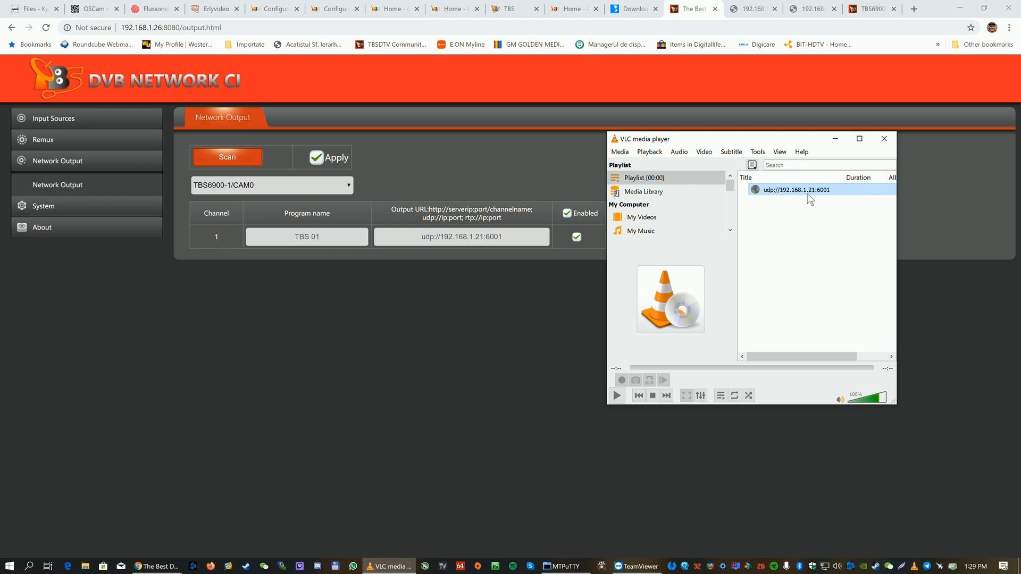
mouse_move(822, 199)
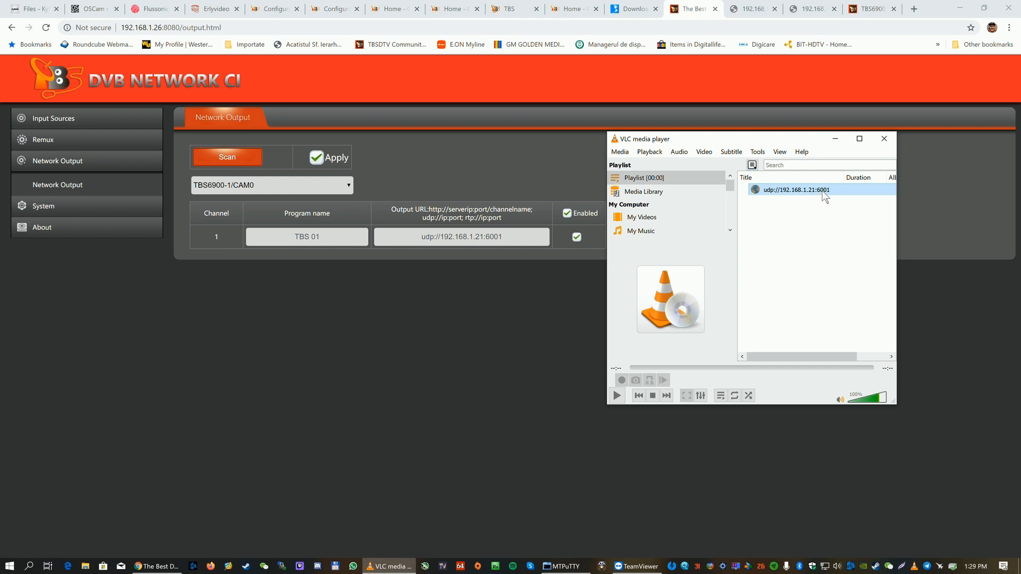
double_click(797, 189)
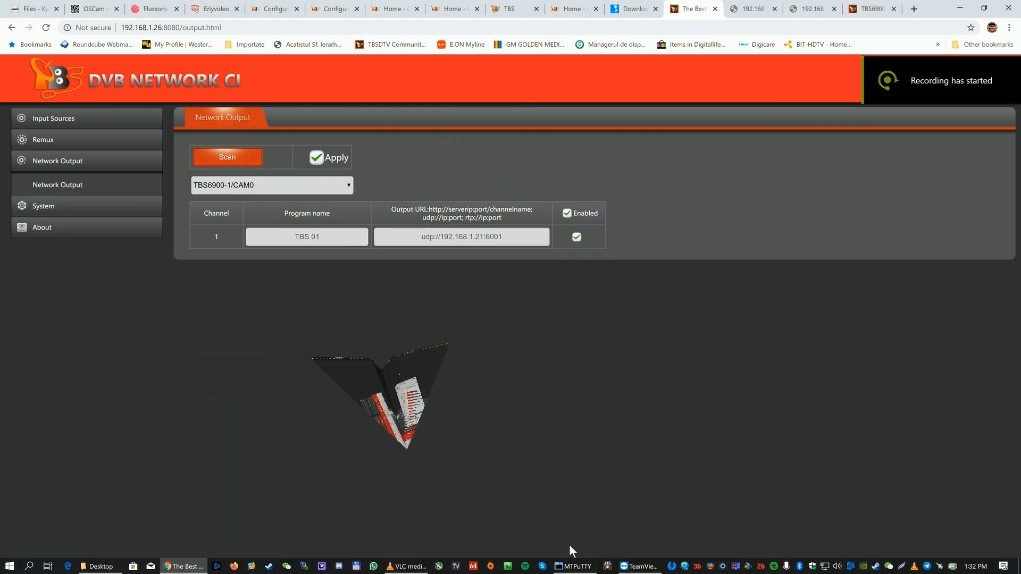
Restore VLC and start playing the udp://192.168.1.21:6001 playlist entry
left_click(405, 566)
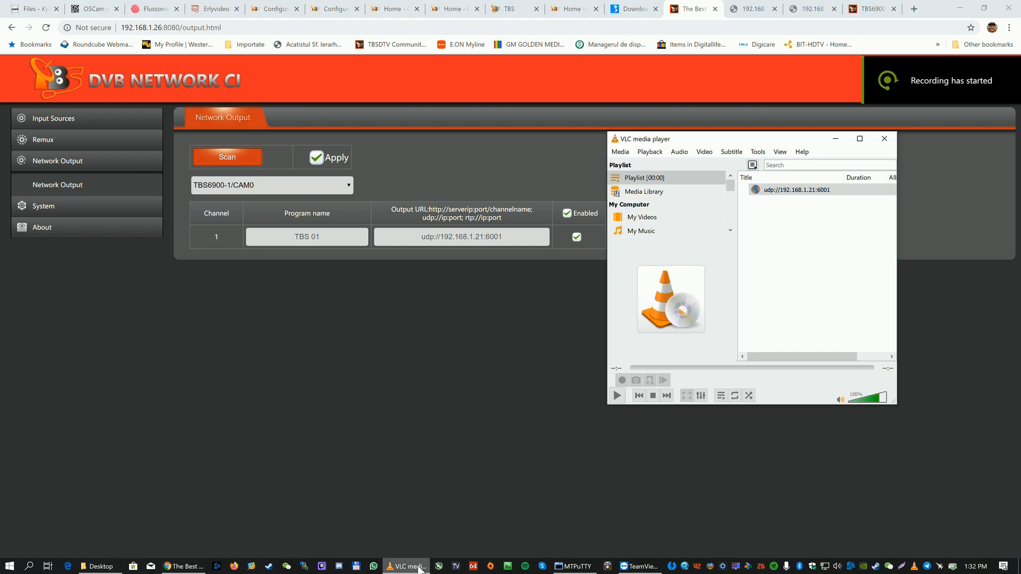
left_click(795, 189)
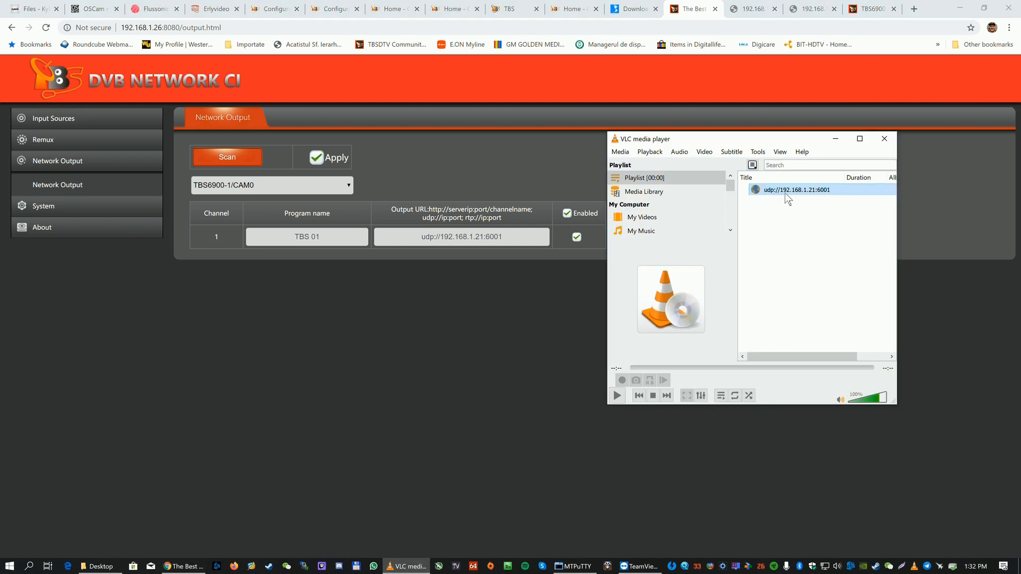
double_click(796, 189)
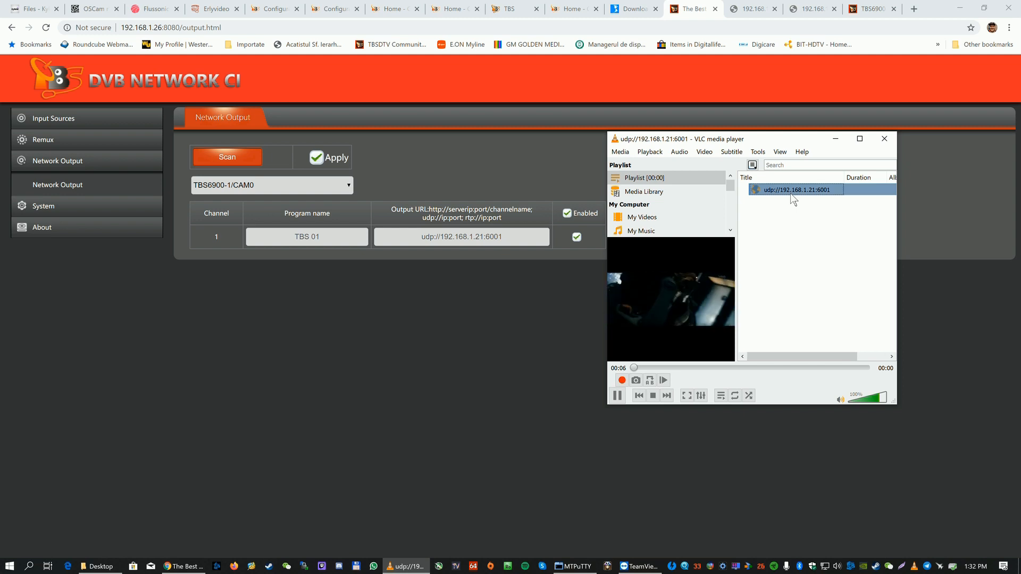
Review the stream's Codec, Metadata and General information, then close the dialog
right_click(797, 189)
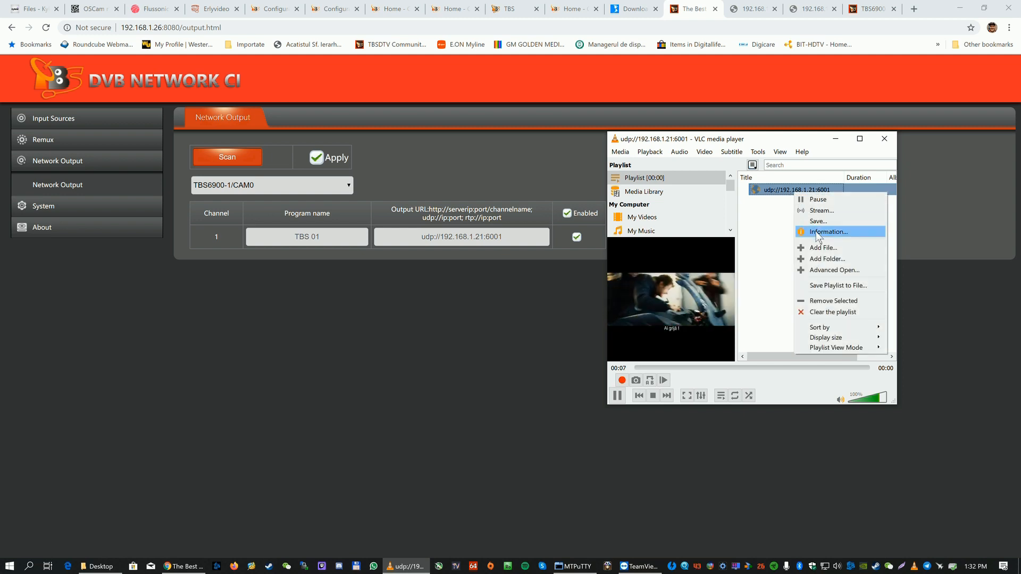
left_click(828, 232)
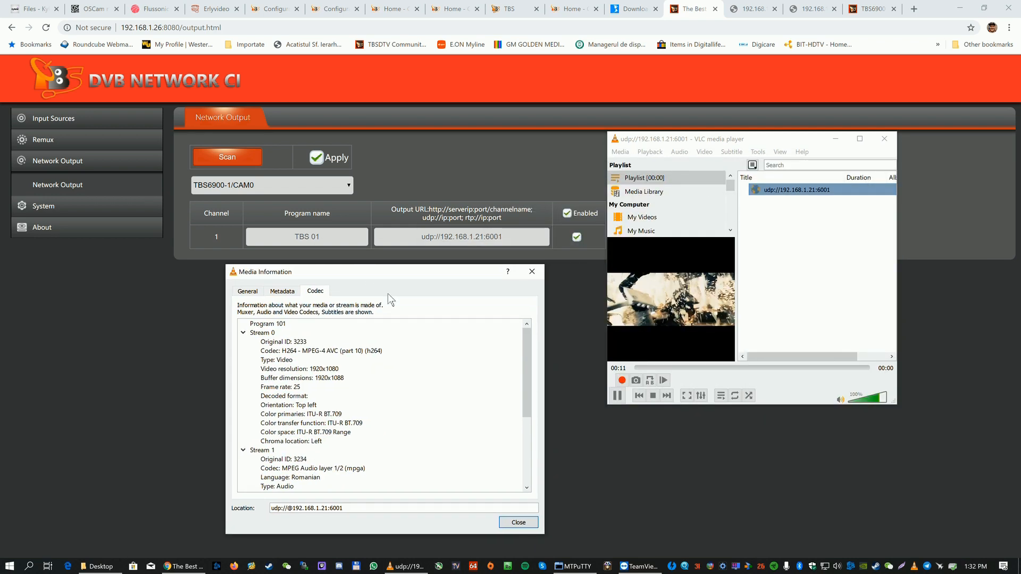
left_click(282, 291)
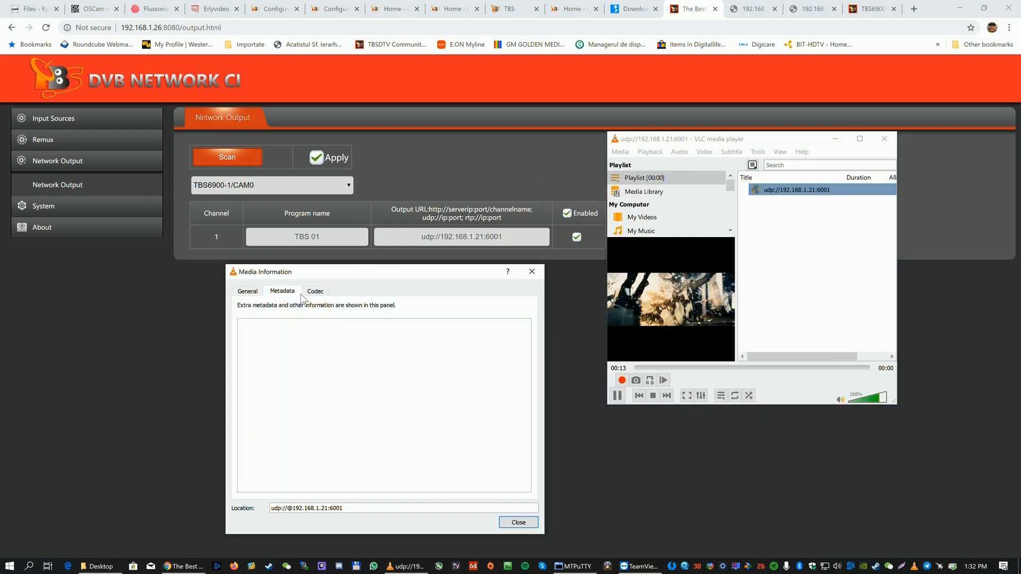
left_click(315, 291)
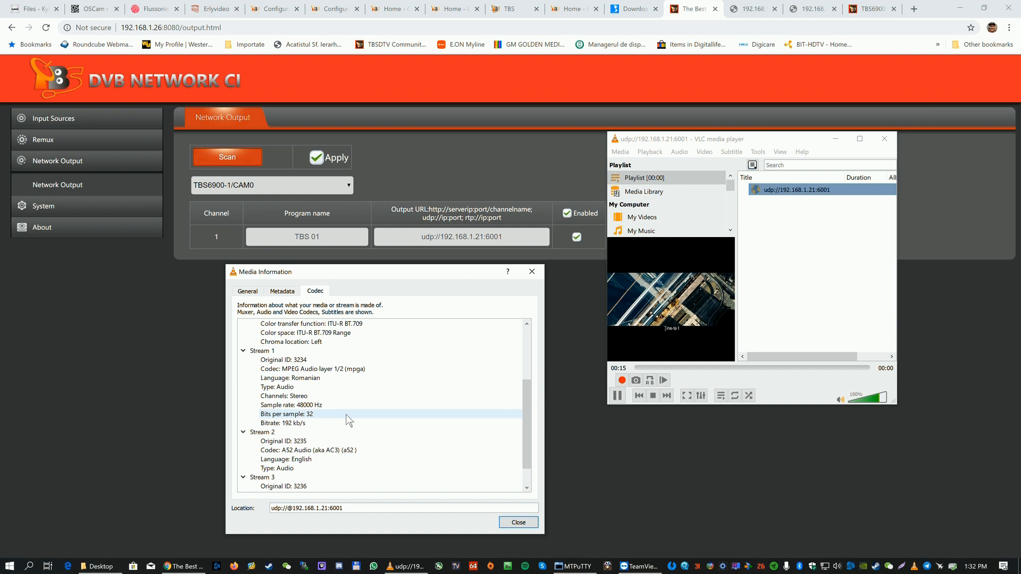
left_click(247, 292)
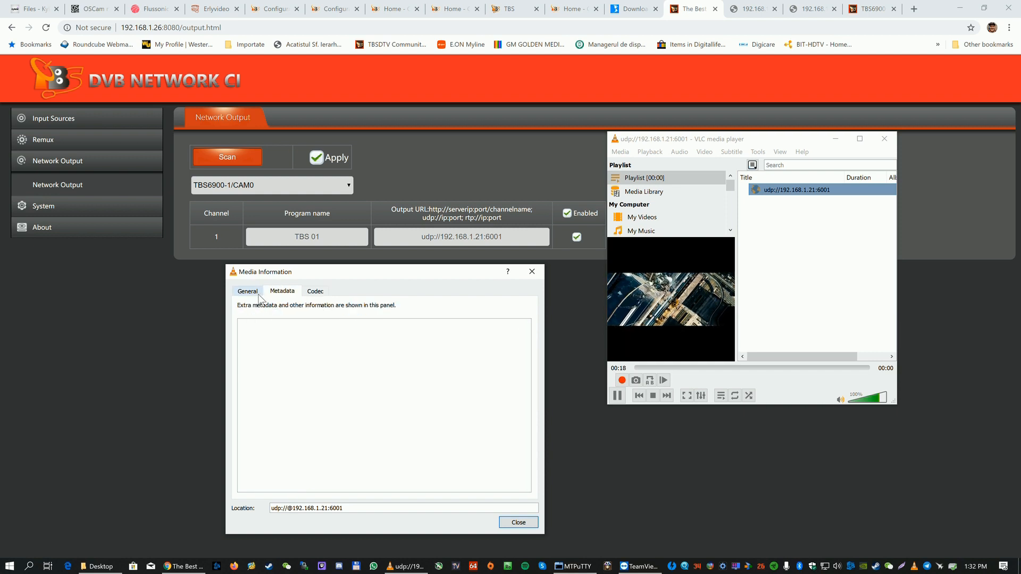
left_click(247, 291)
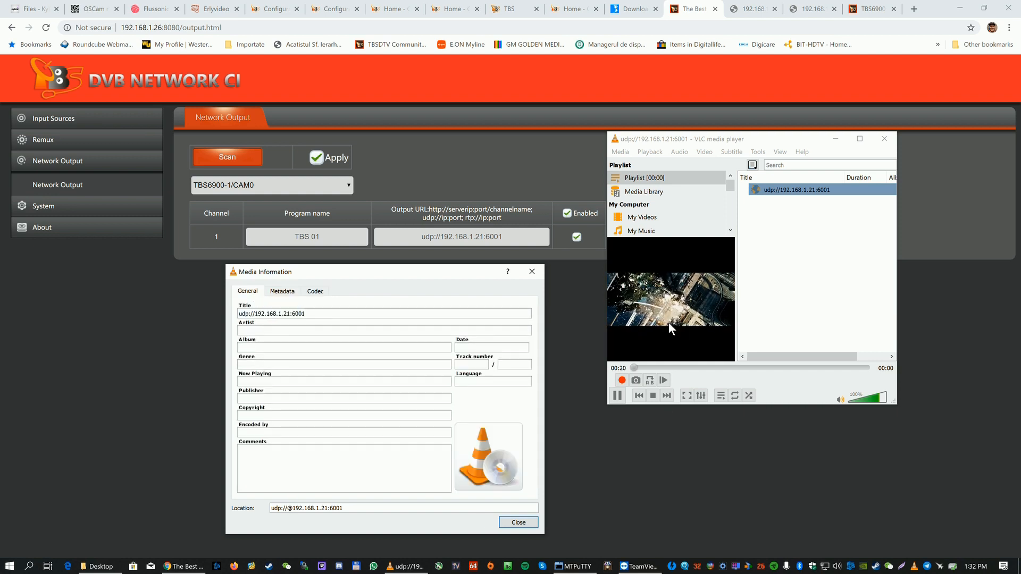
left_click(518, 522)
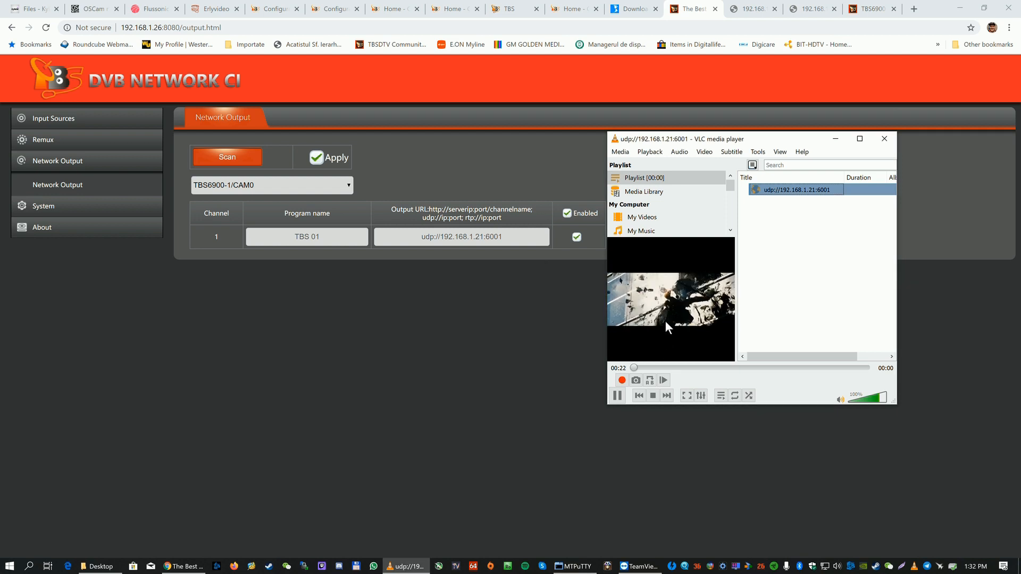
Show the playing stream's live Statistics in Media Information, checking decoded blocks and lost frames
right_click(668, 325)
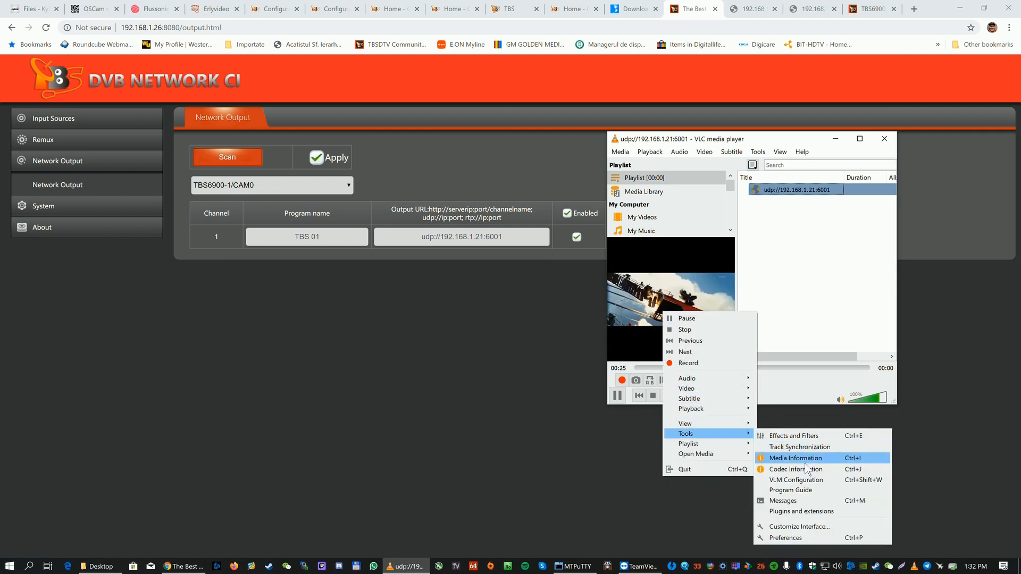
left_click(793, 457)
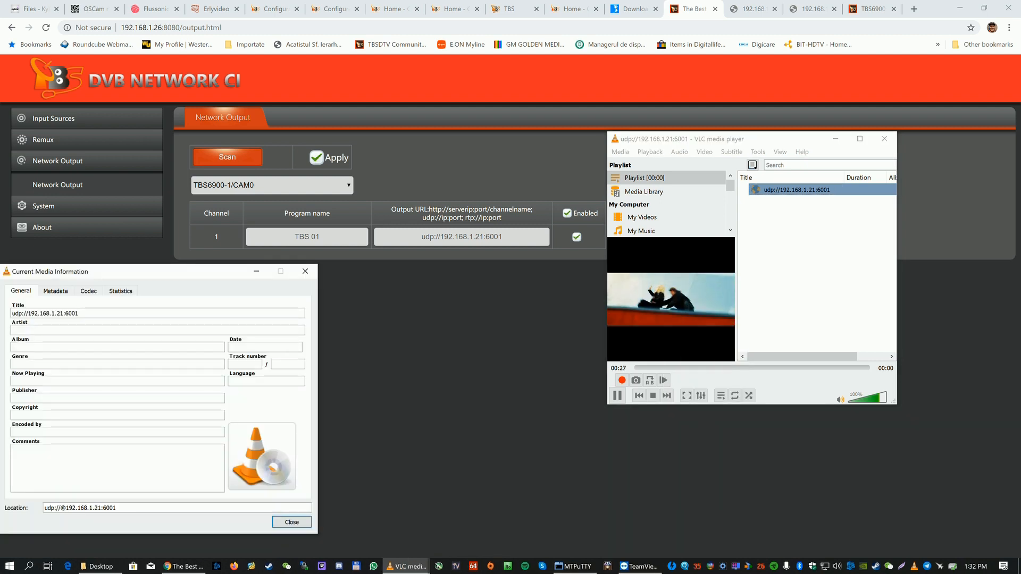
left_click(120, 291)
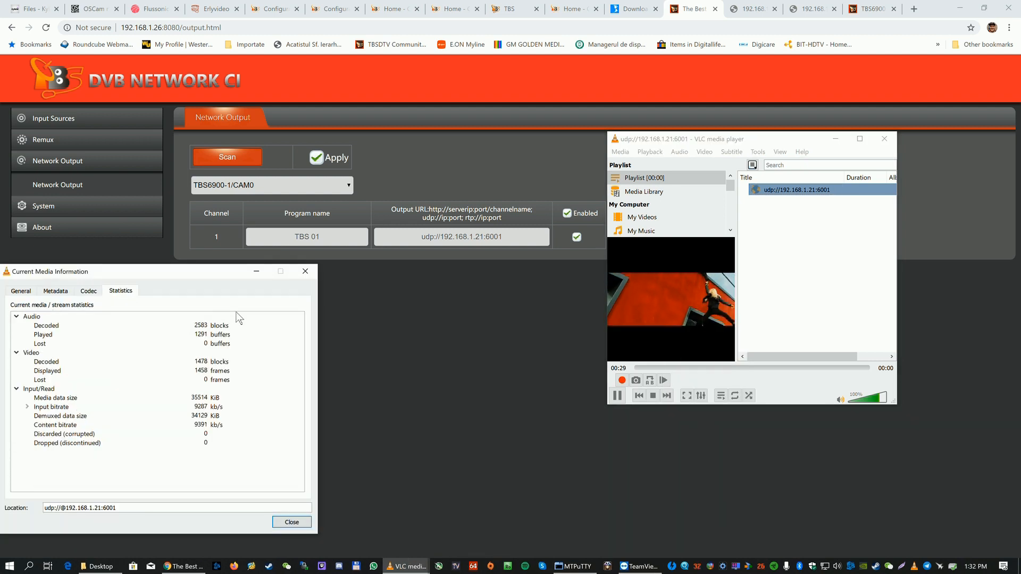
left_click_drag(45, 271, 261, 276)
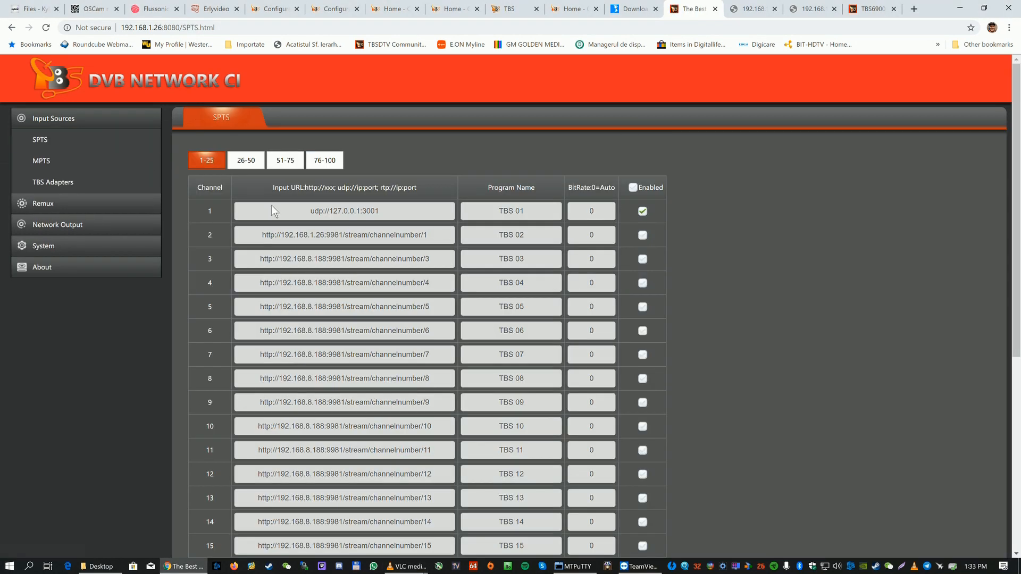
mouse_move(380, 259)
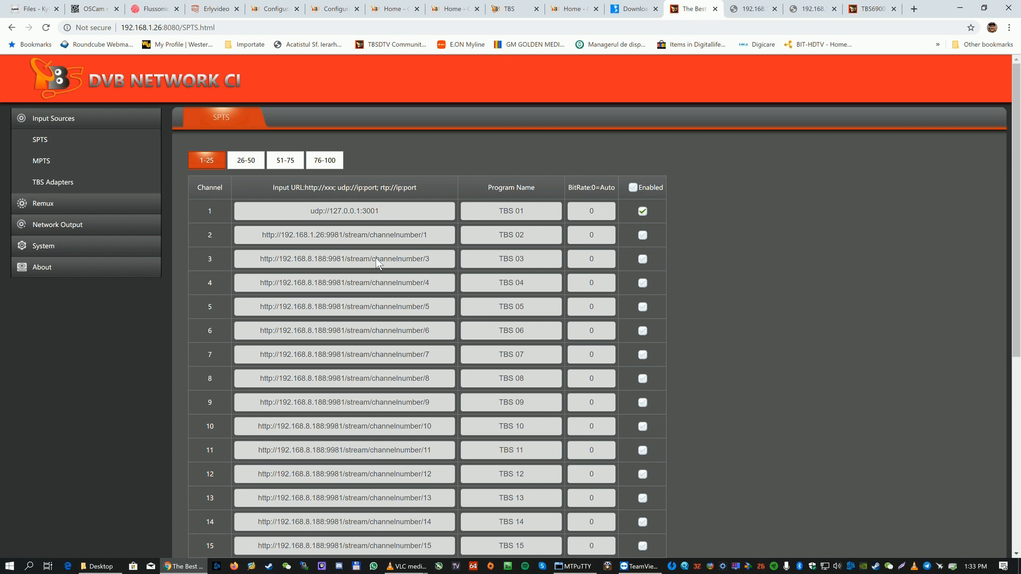
mouse_move(381, 261)
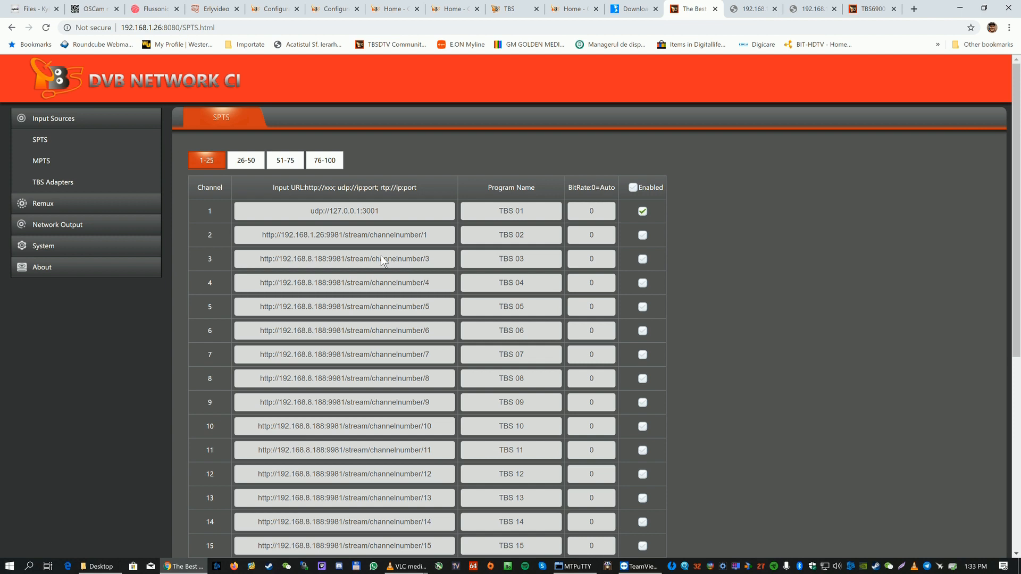
mouse_move(439, 349)
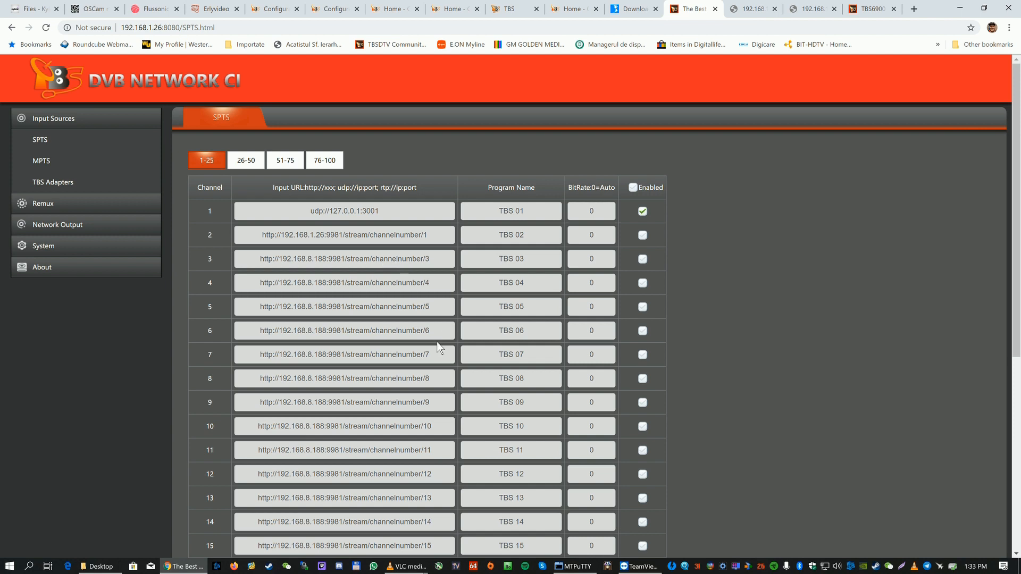
Scroll the SPTS input list to see channels through 19 with only channel 1 enabled
scroll("down", 3)
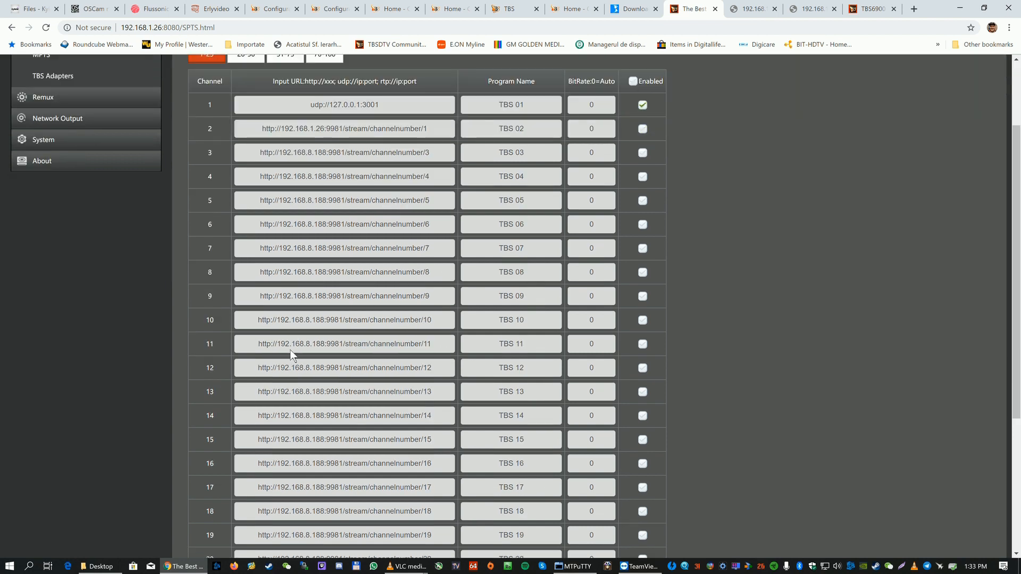